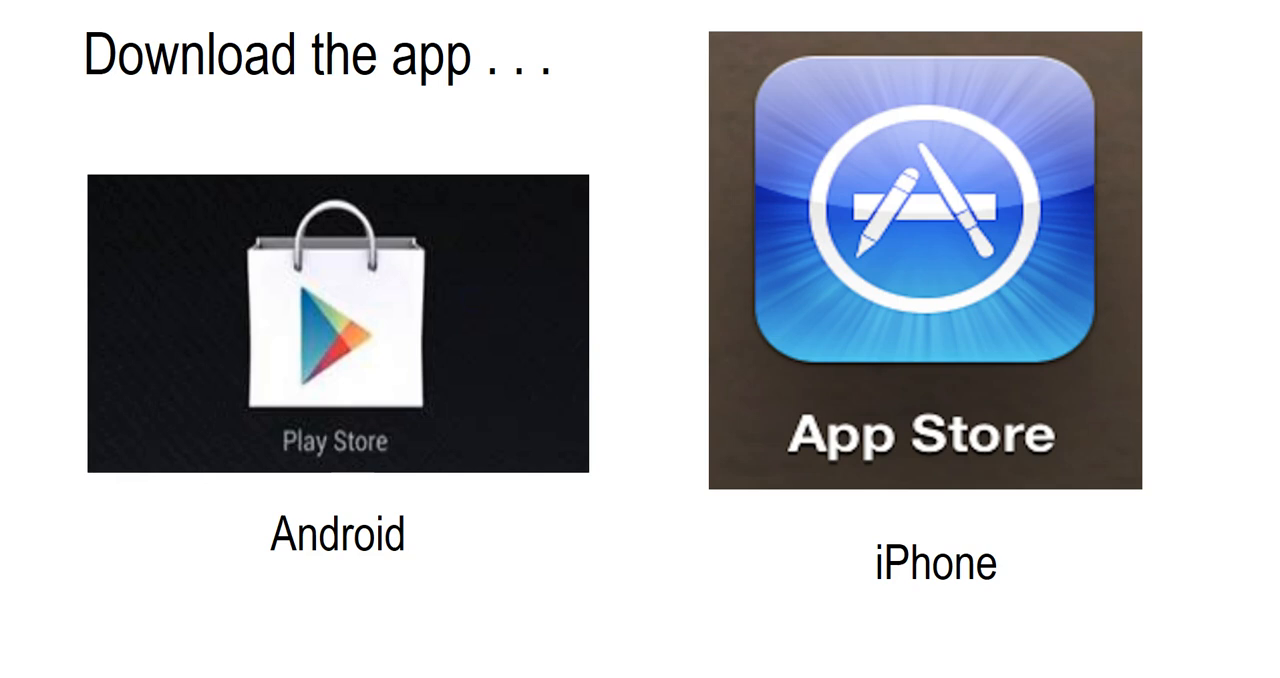
{"action": "mouse_move", "coordinate": [915, 505]}
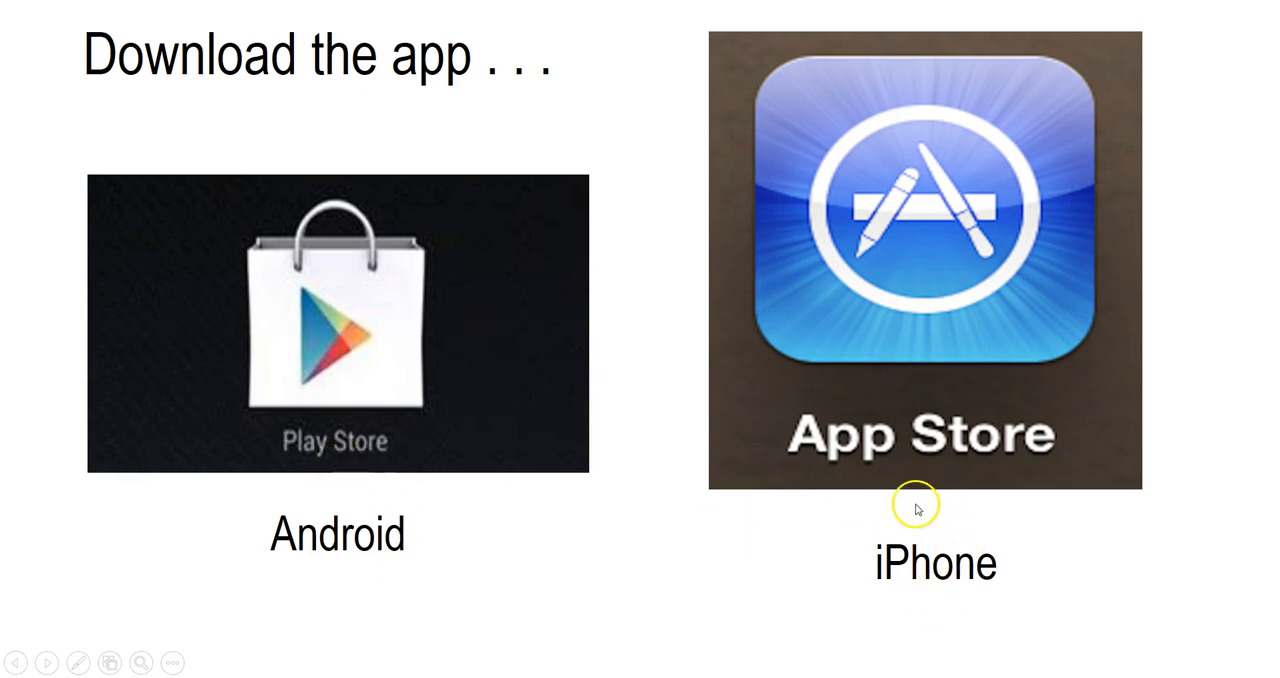
{"action": "mouse_move", "coordinate": [476, 600]}
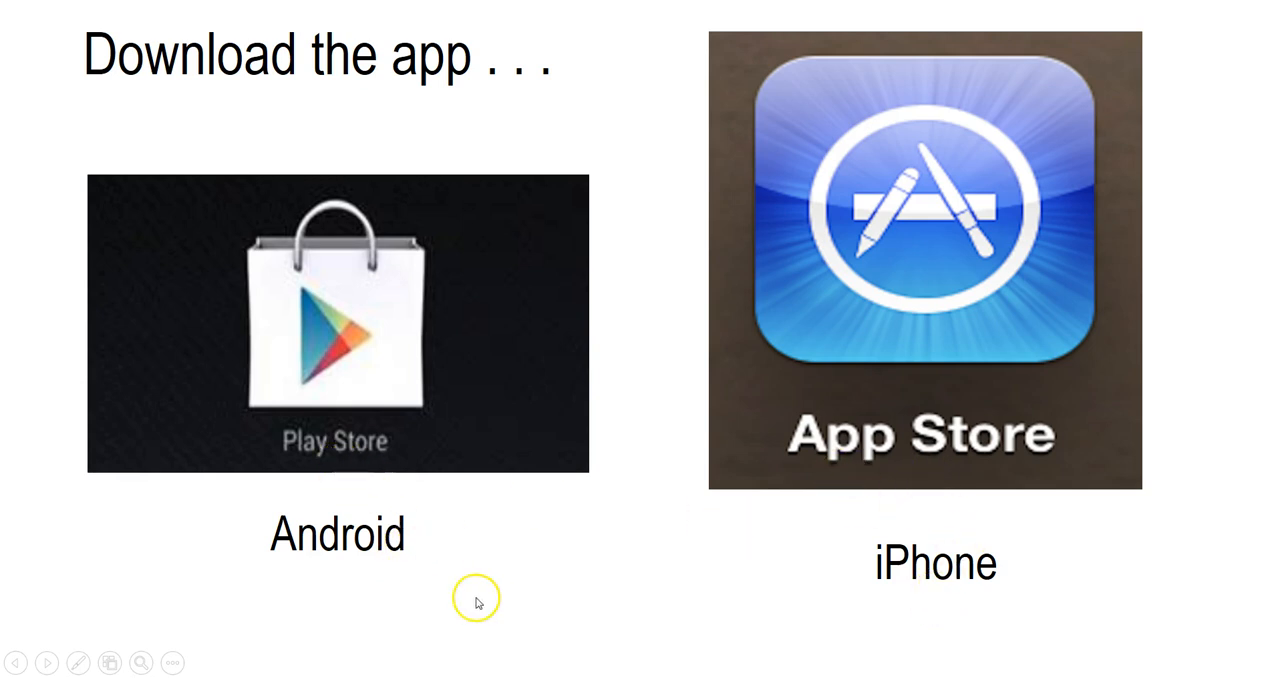
Advance the slideshow from the app download slide to the main feed of group announcements
{"action": "key", "text": "Right"}
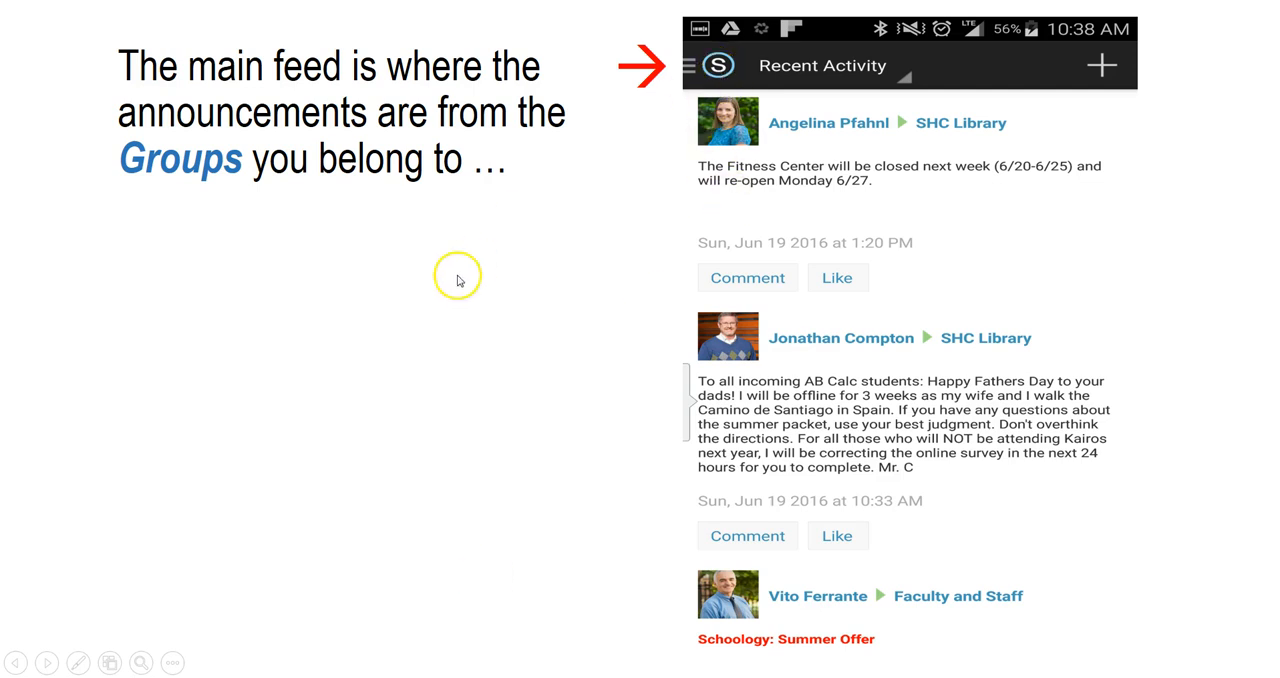
{"action": "mouse_move", "coordinate": [455, 285]}
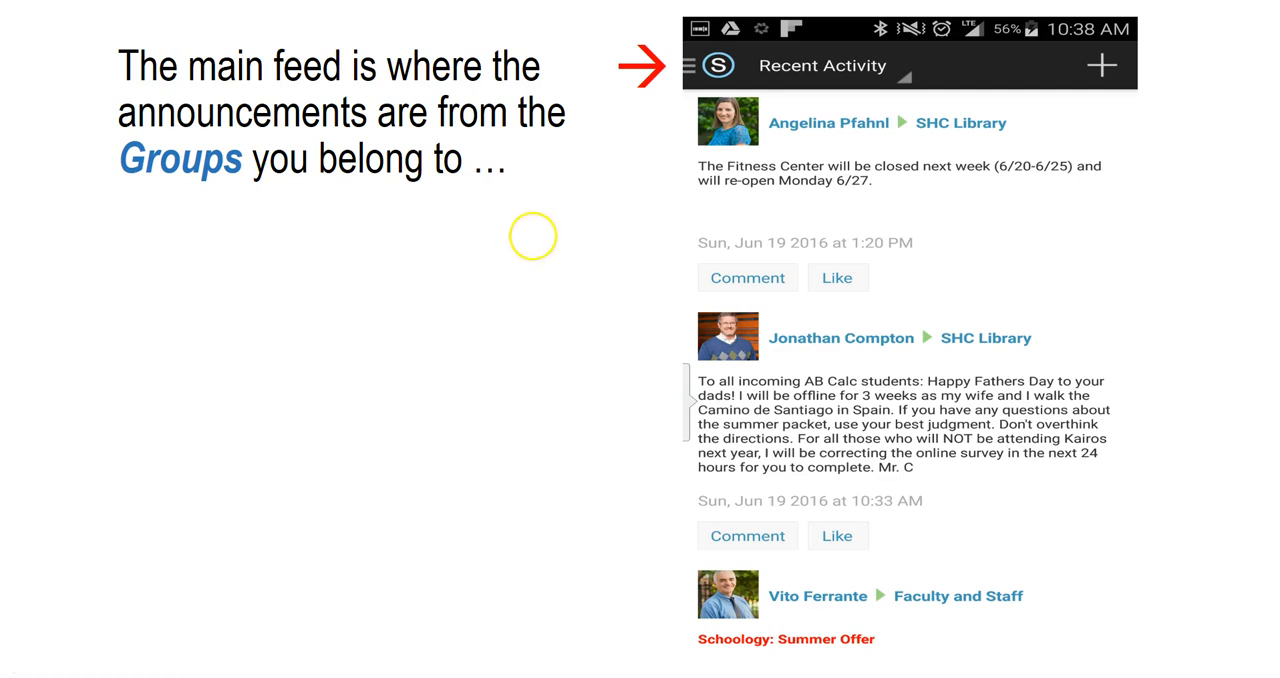
{"action": "mouse_move", "coordinate": [814, 358]}
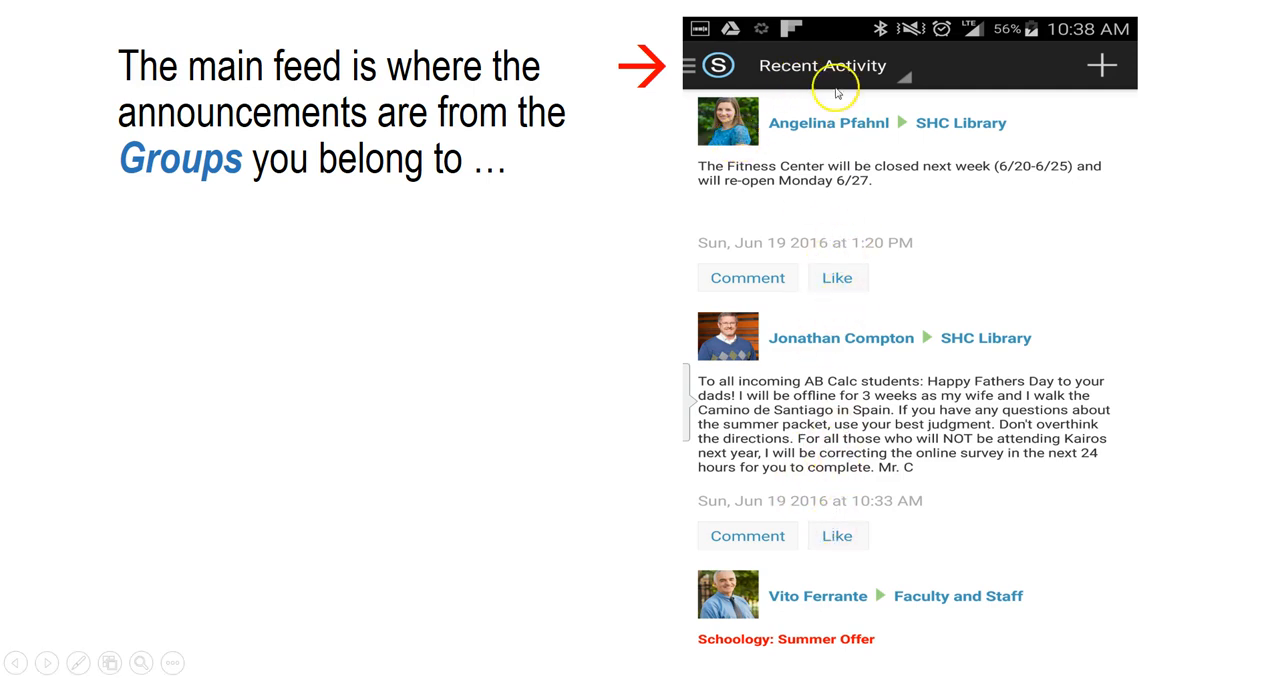
{"action": "mouse_move", "coordinate": [848, 119]}
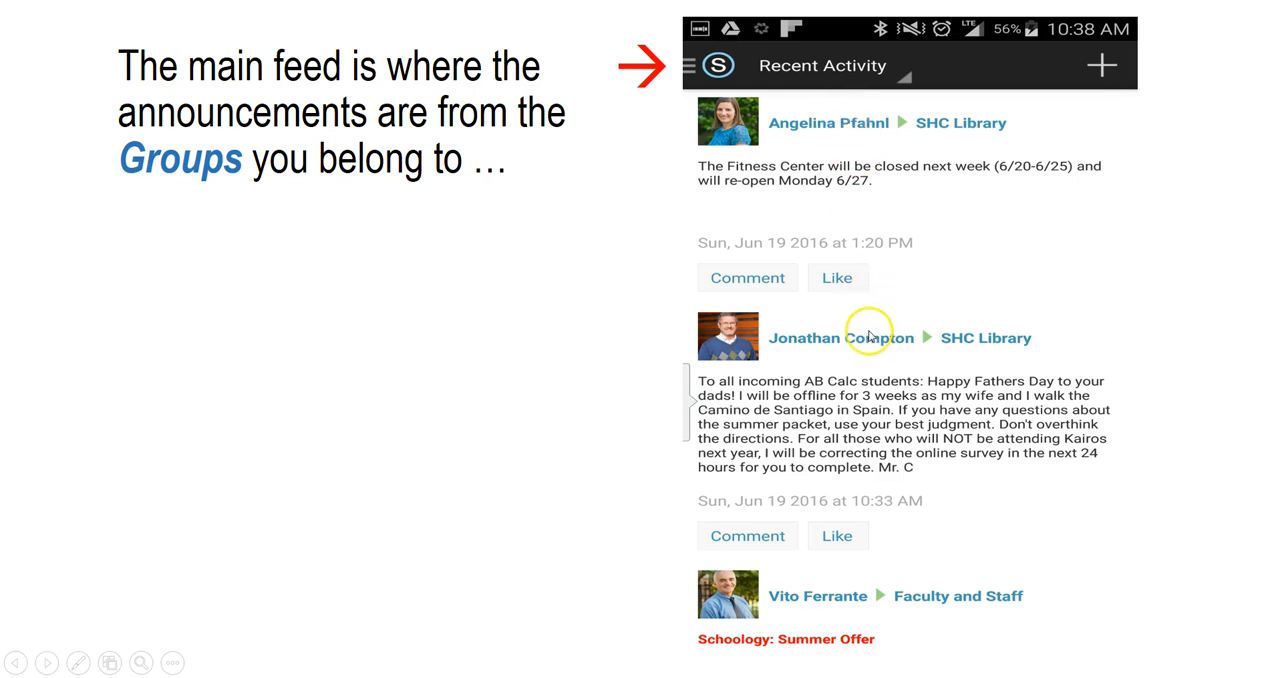
{"action": "mouse_move", "coordinate": [175, 180]}
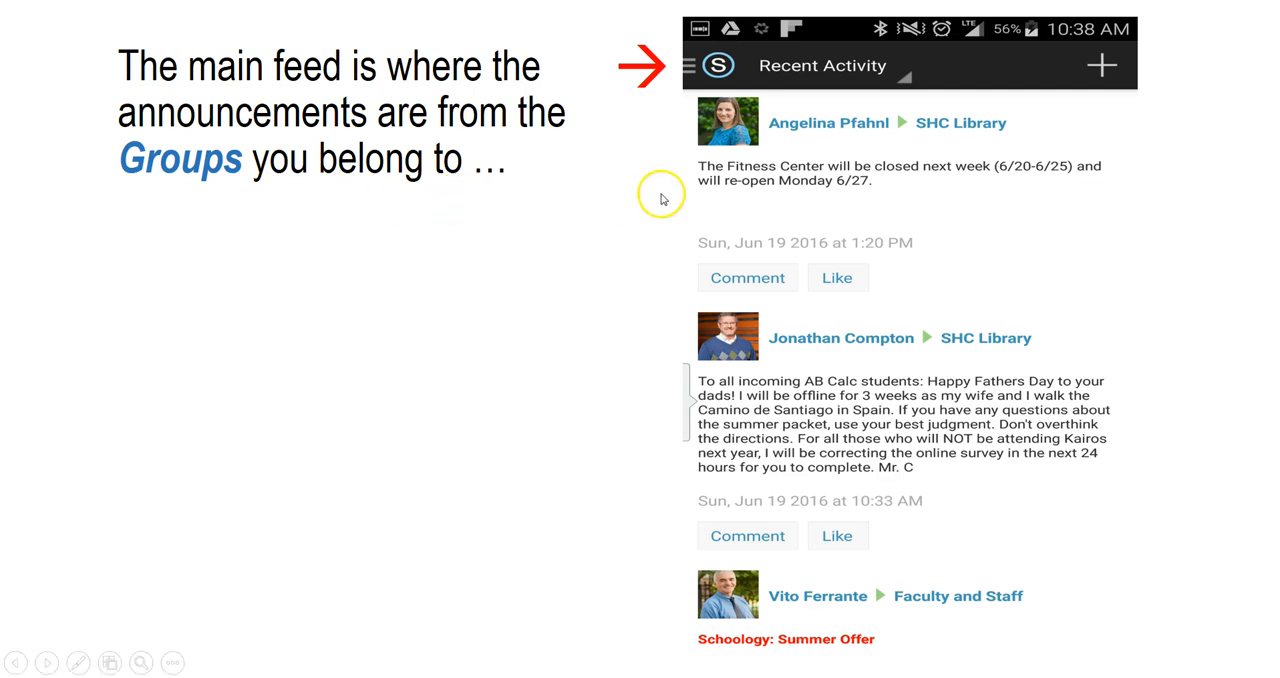
{"action": "mouse_move", "coordinate": [950, 134]}
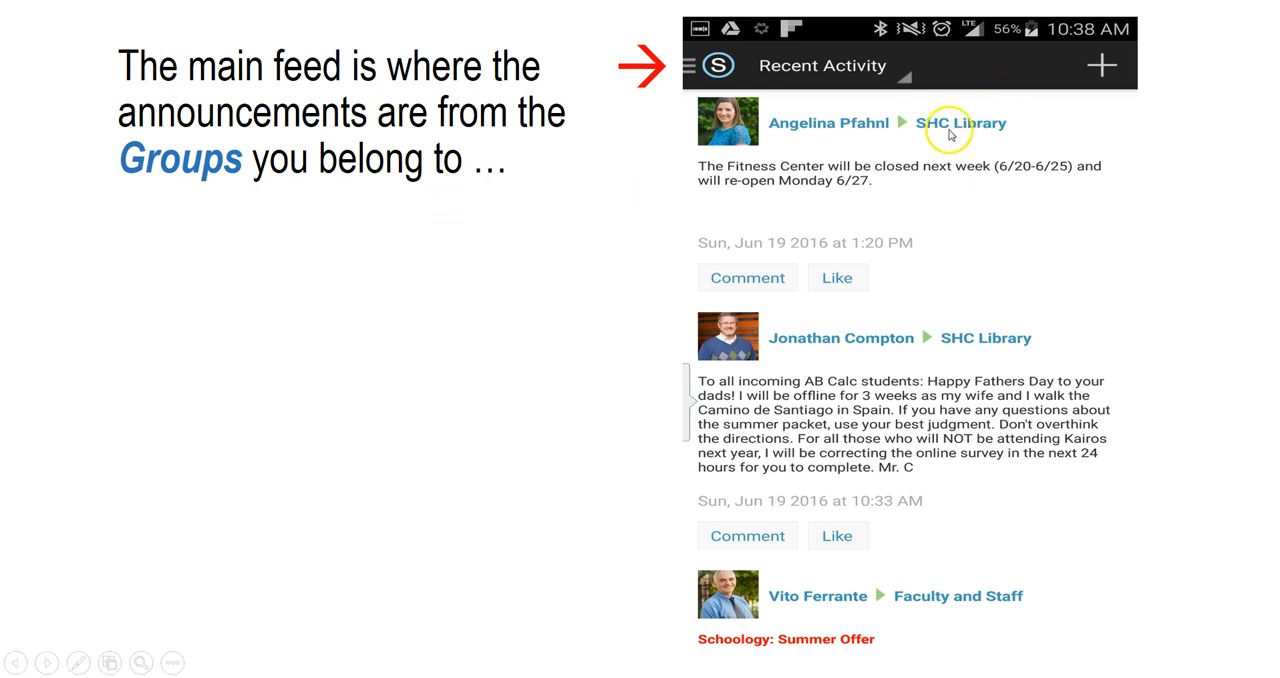
{"action": "mouse_move", "coordinate": [857, 147]}
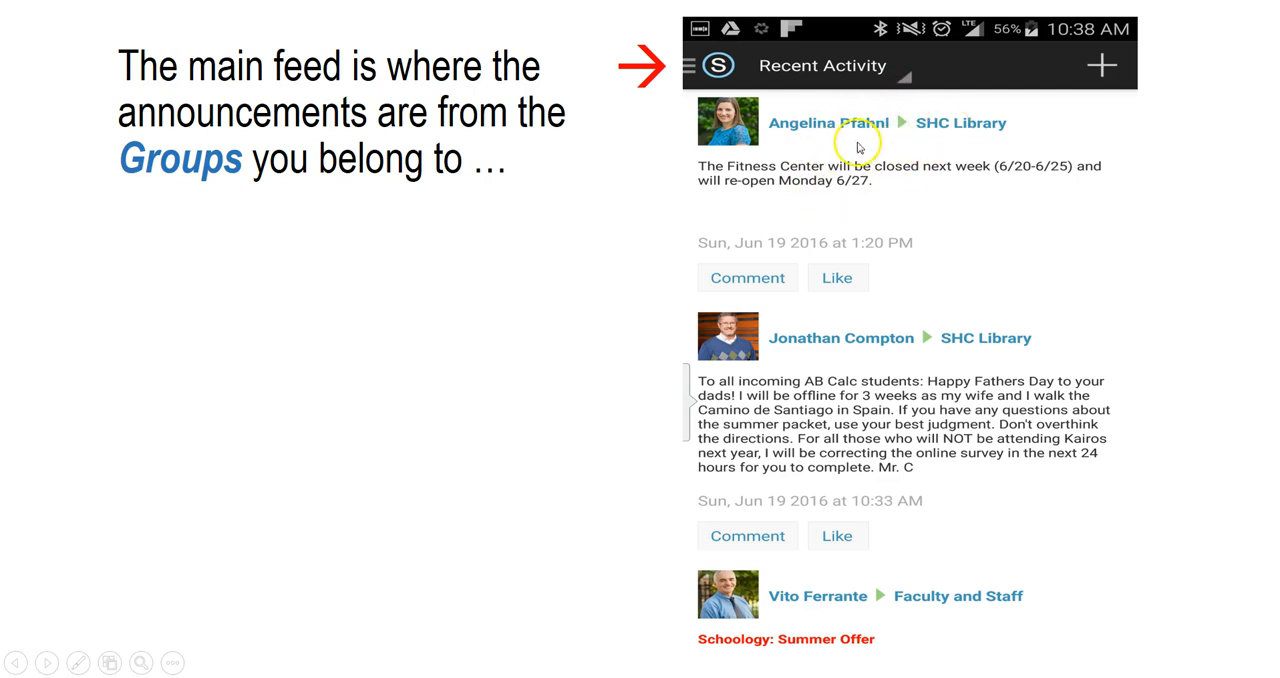
{"action": "mouse_move", "coordinate": [893, 155]}
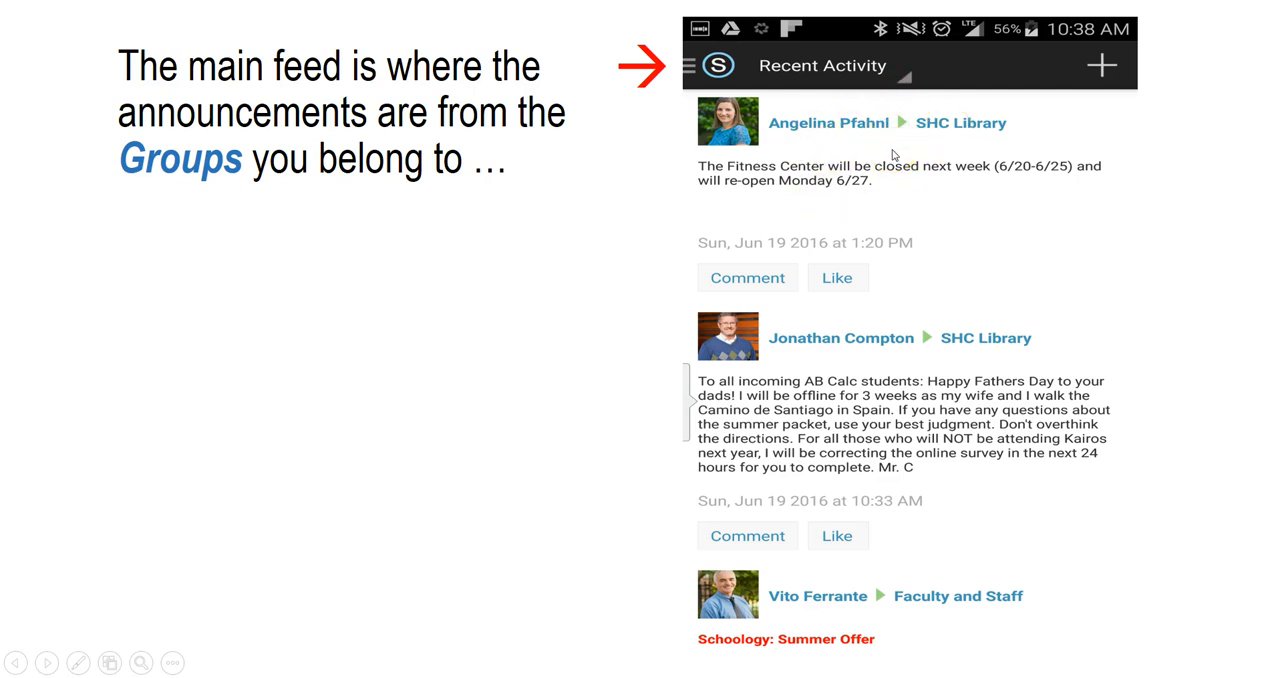
{"action": "mouse_move", "coordinate": [940, 596]}
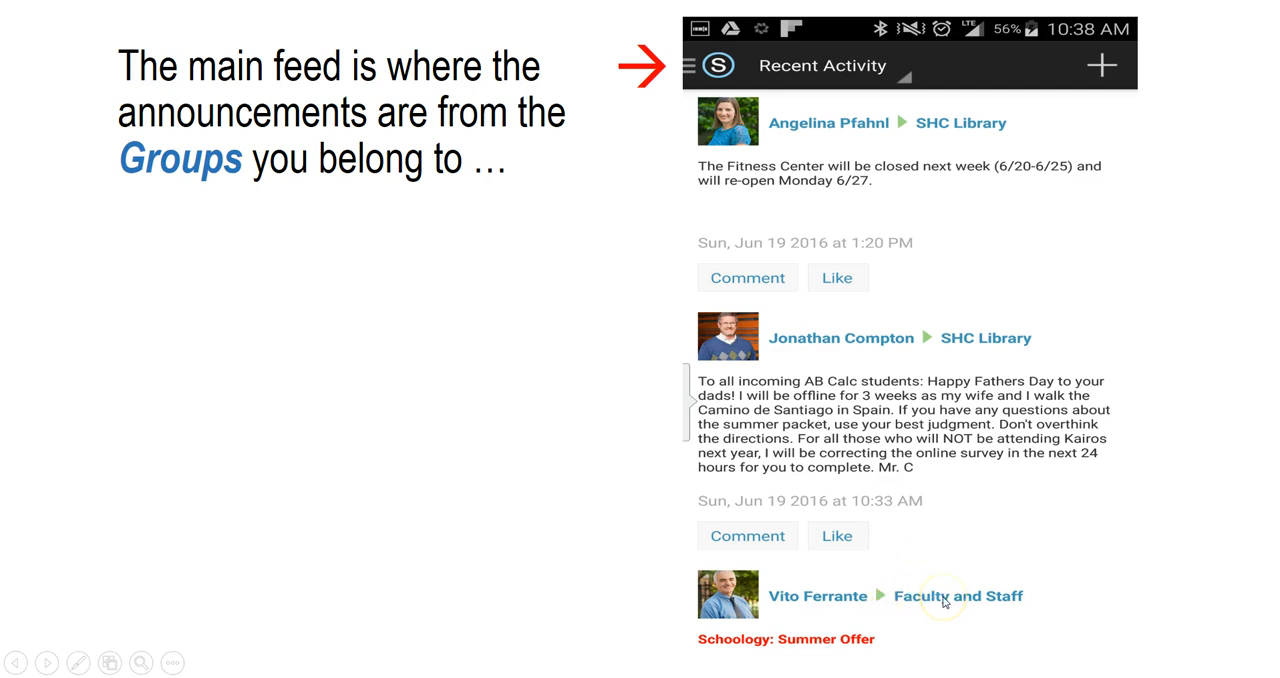
{"action": "mouse_move", "coordinate": [1004, 218]}
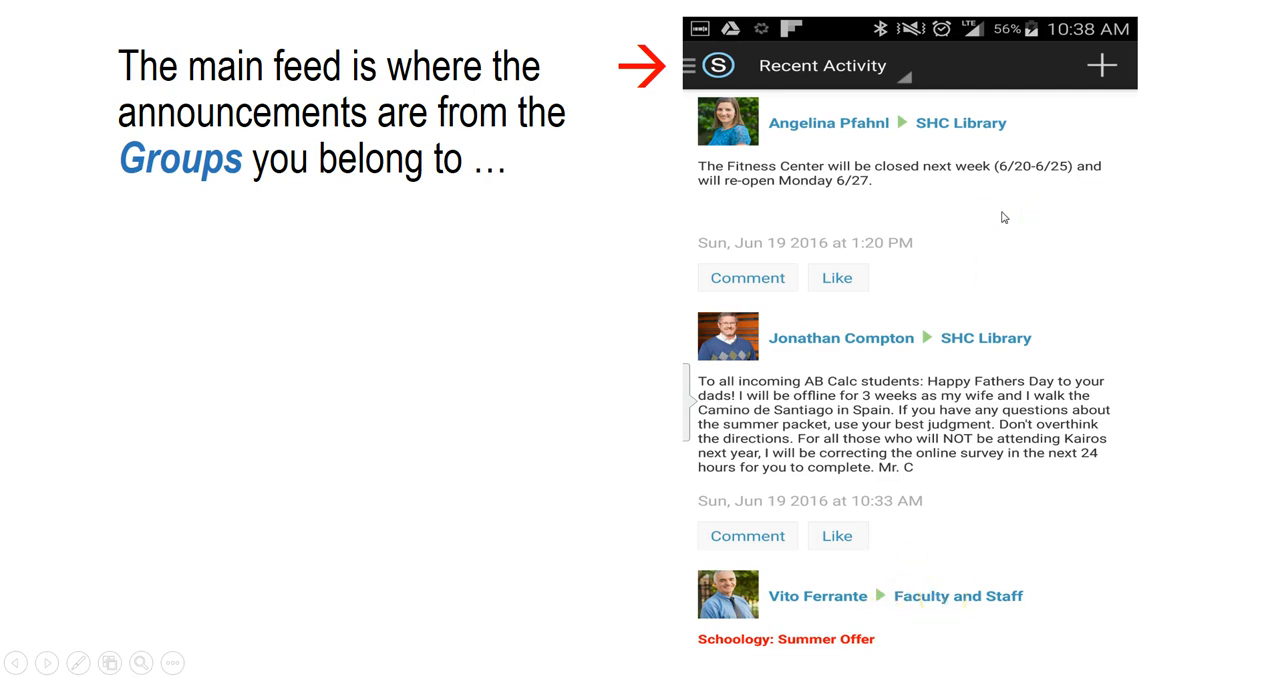
{"action": "mouse_move", "coordinate": [542, 196]}
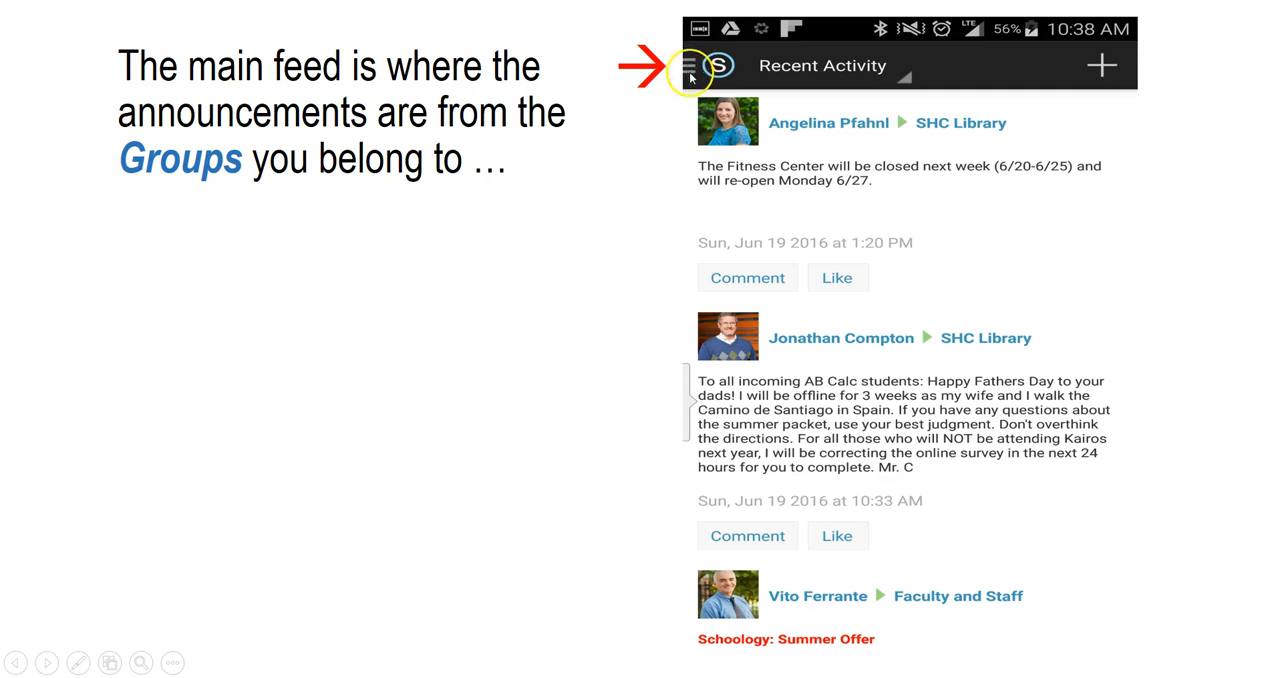
Advance to the slide explaining the menu leads to Courses, Groups and Calendar
{"action": "left_click", "coordinate": [691, 65]}
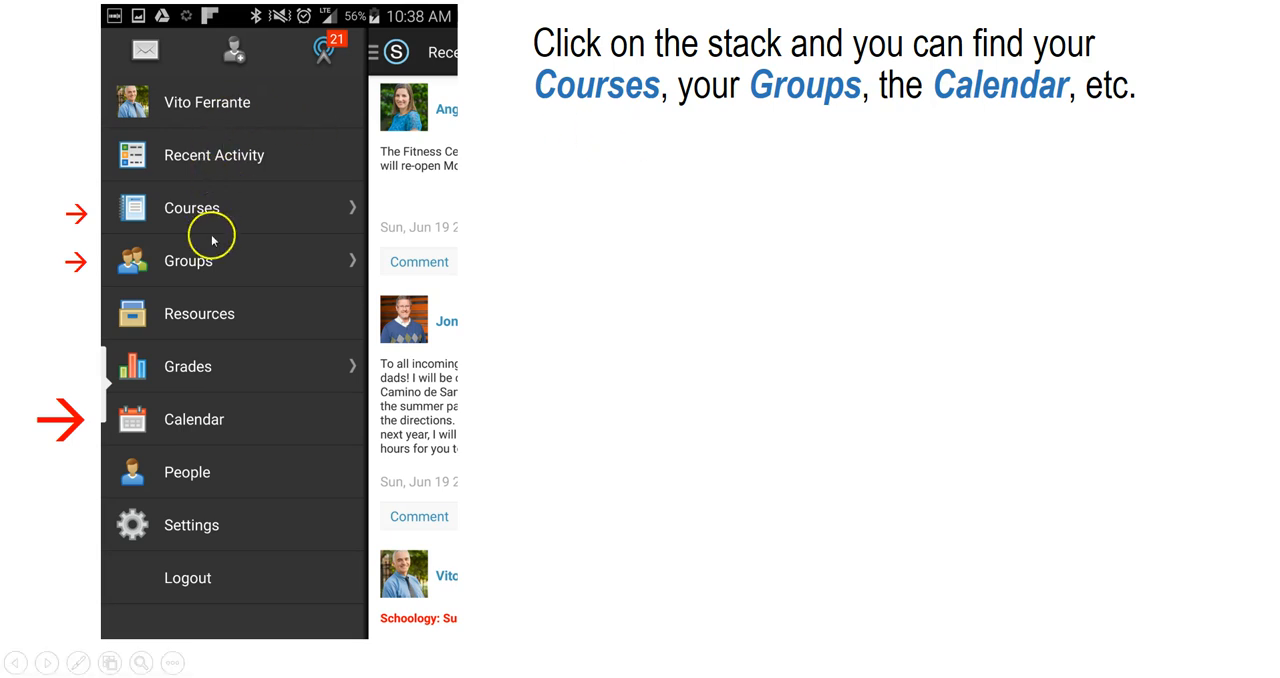
{"action": "mouse_move", "coordinate": [217, 227]}
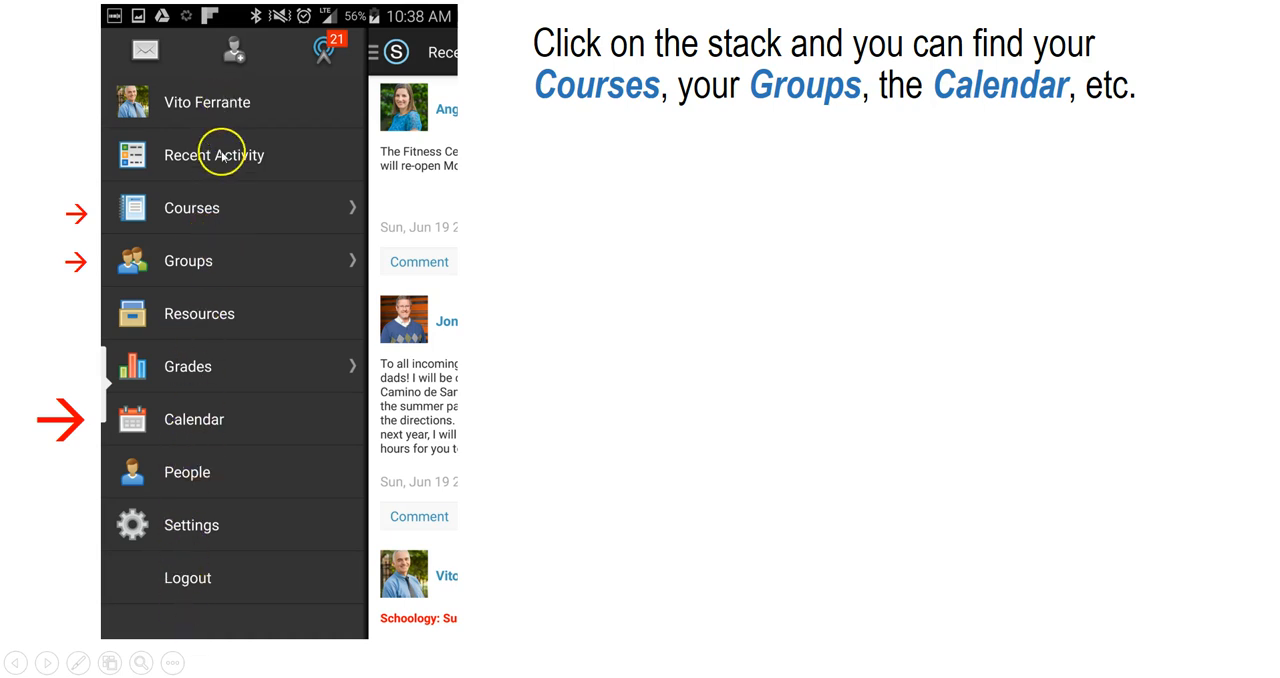
{"action": "mouse_move", "coordinate": [238, 224]}
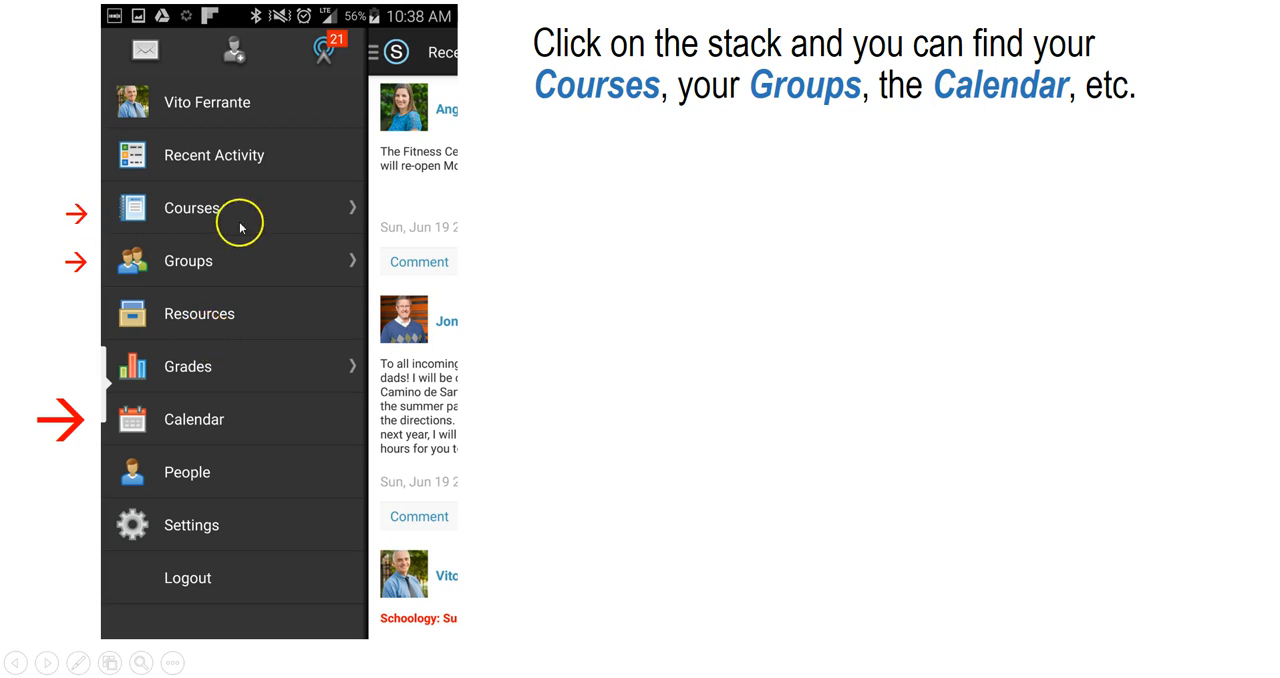
{"action": "mouse_move", "coordinate": [206, 195]}
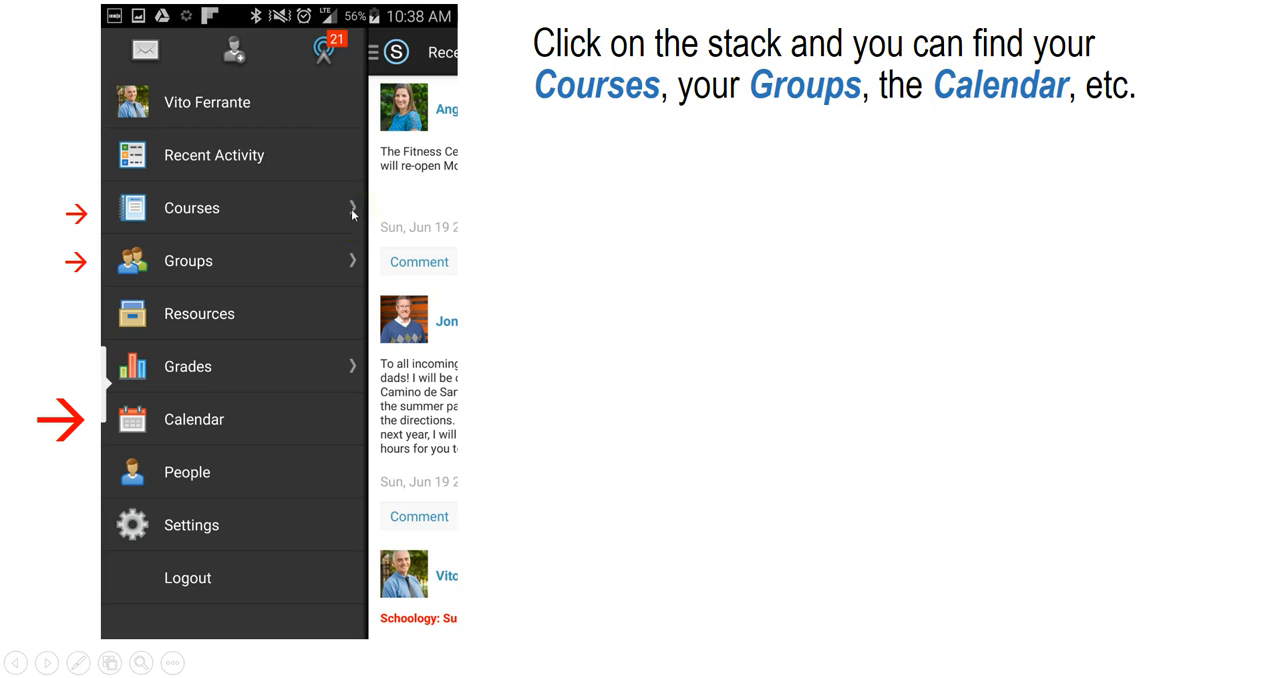
{"action": "mouse_move", "coordinate": [228, 266]}
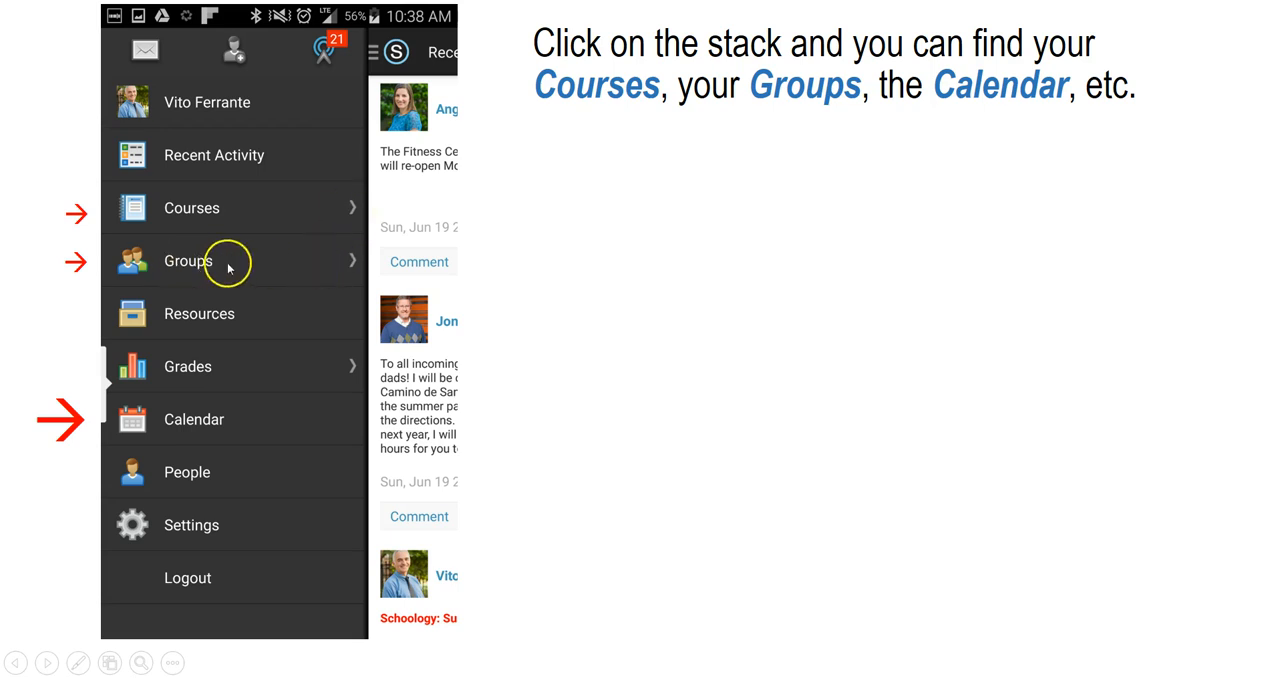
{"action": "mouse_move", "coordinate": [353, 266]}
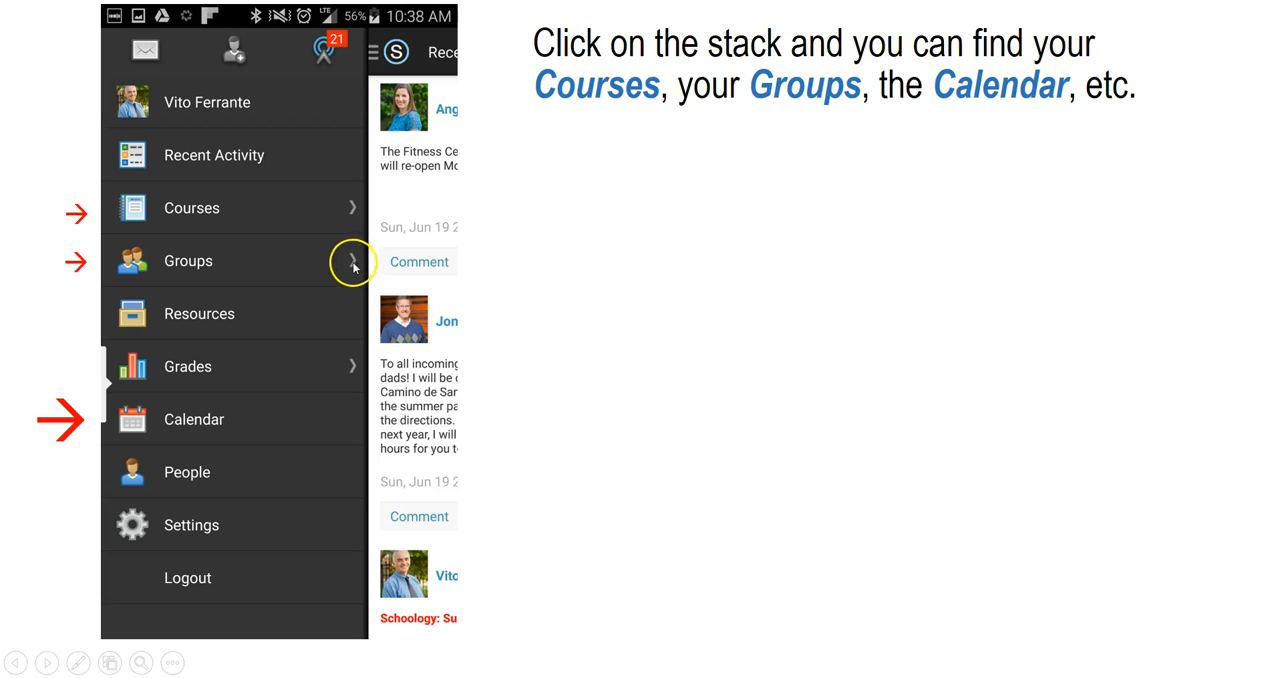
{"action": "mouse_move", "coordinate": [735, 419]}
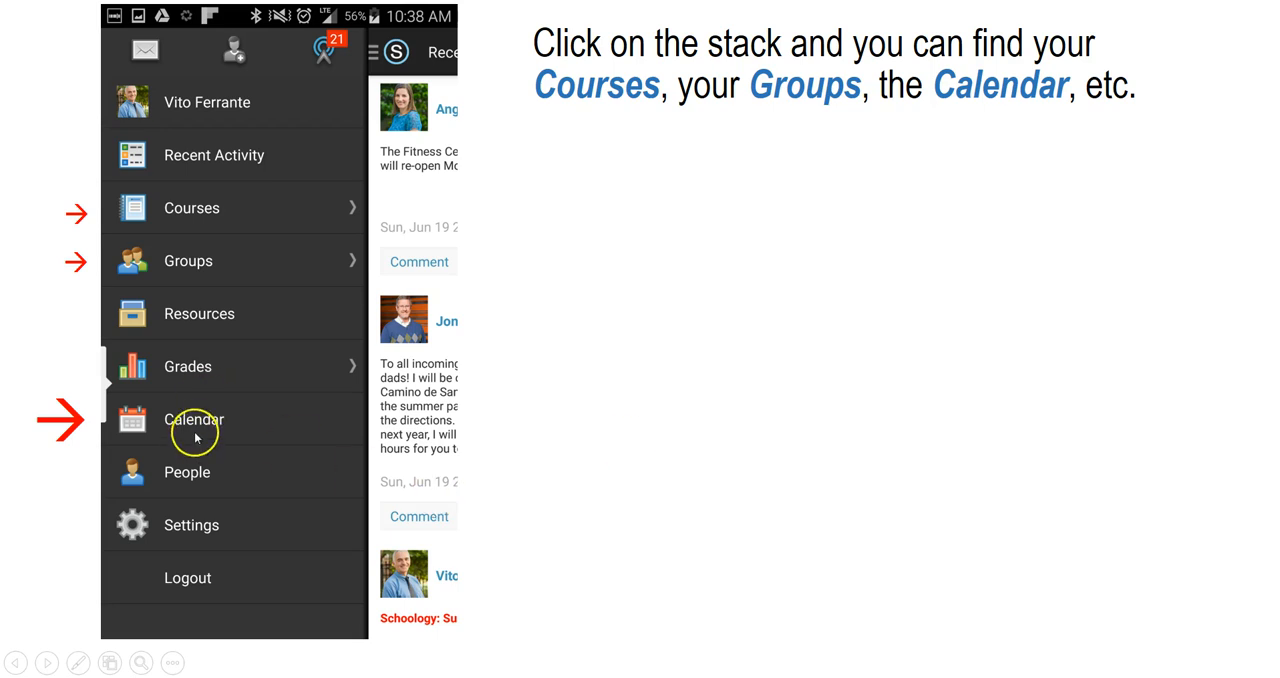
{"action": "mouse_move", "coordinate": [194, 434]}
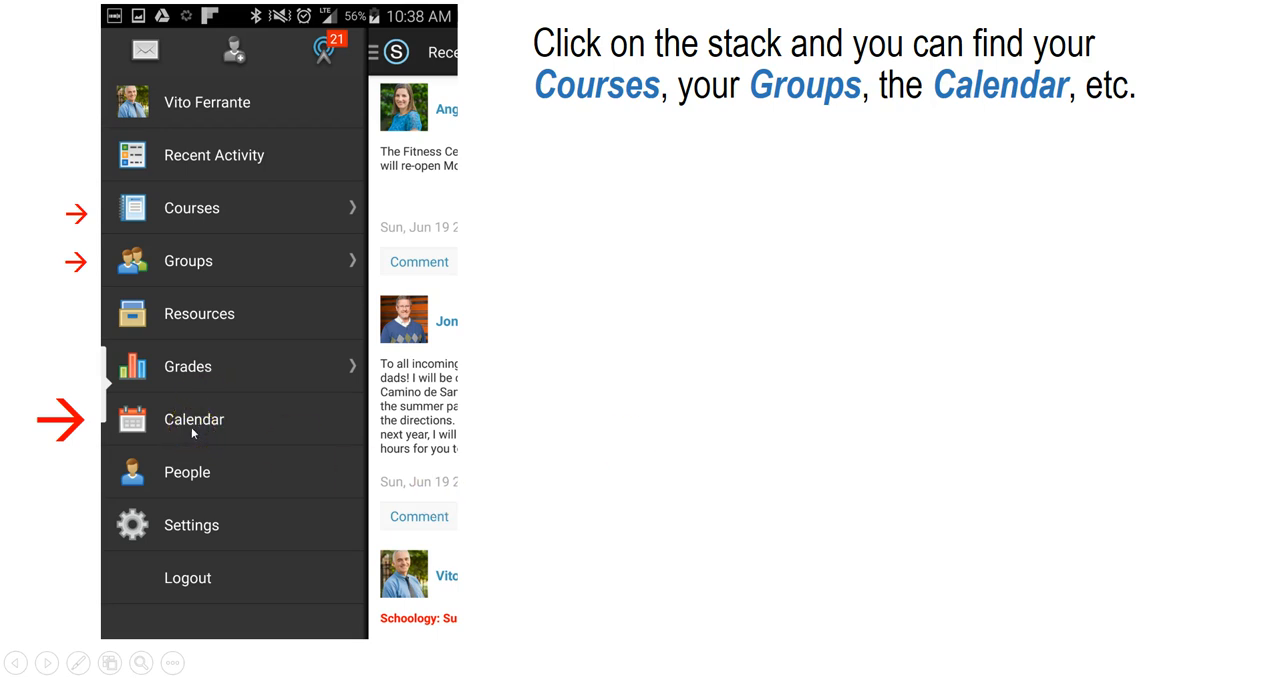
{"action": "left_click", "coordinate": [194, 419]}
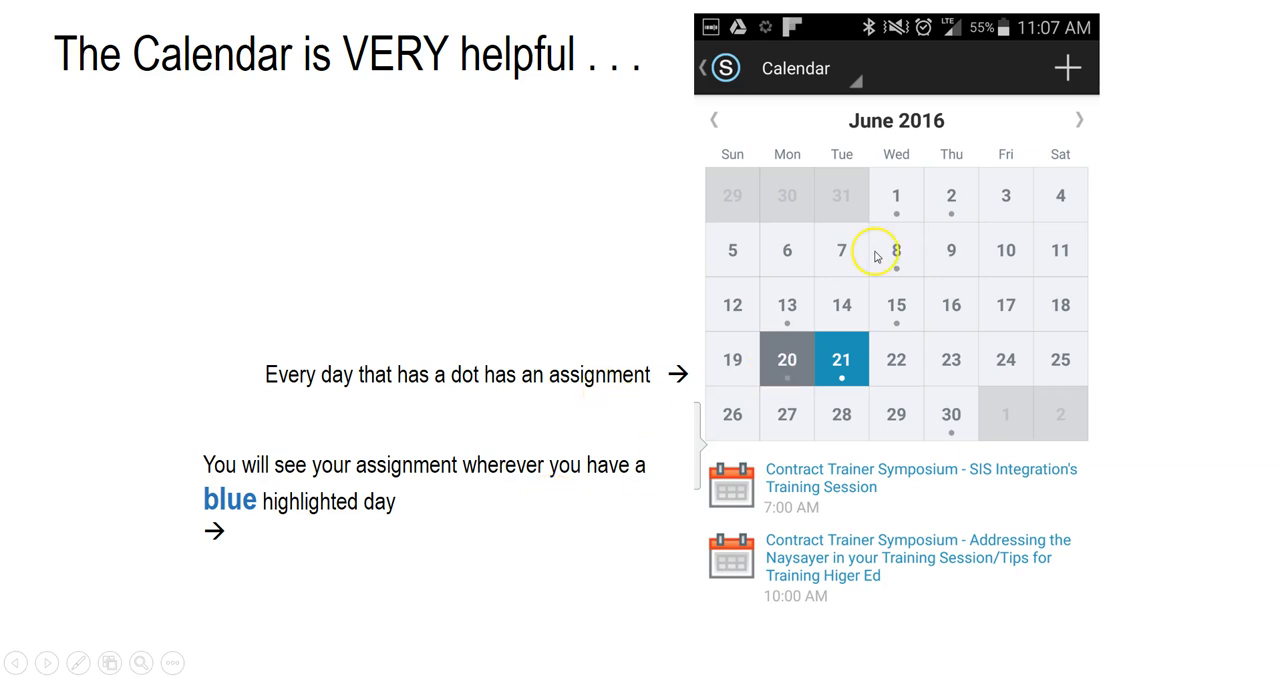
{"action": "mouse_move", "coordinate": [955, 215]}
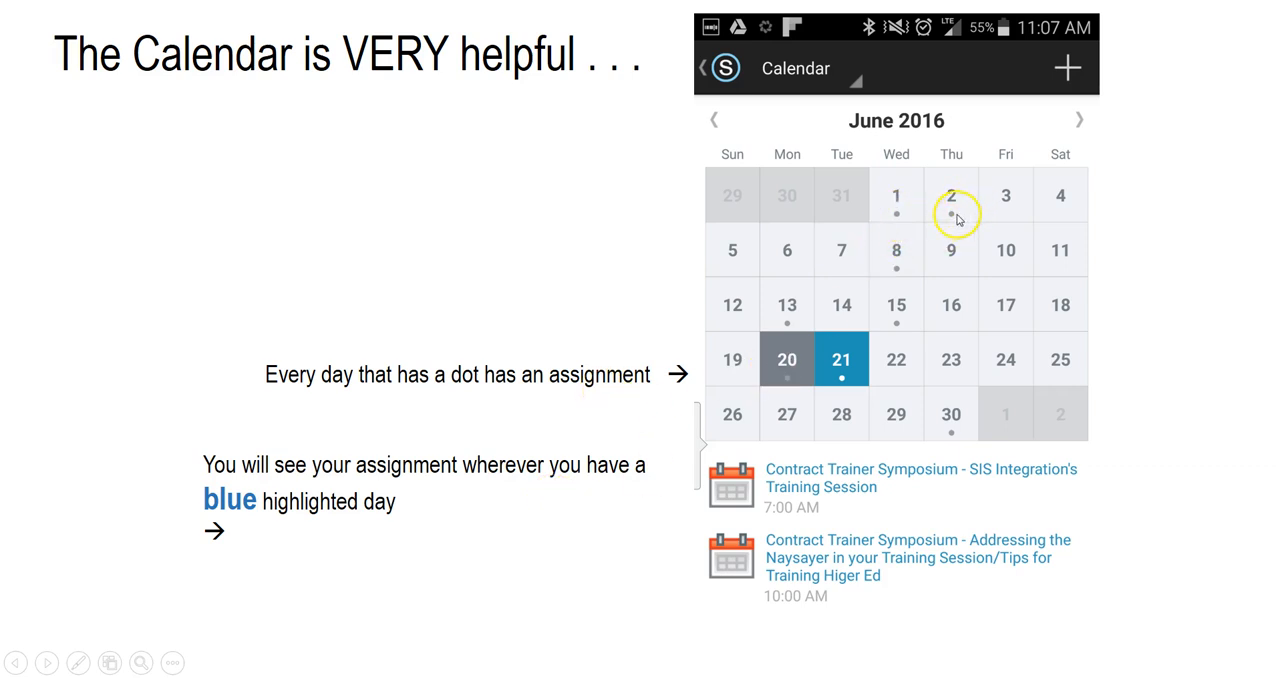
{"action": "mouse_move", "coordinate": [840, 540]}
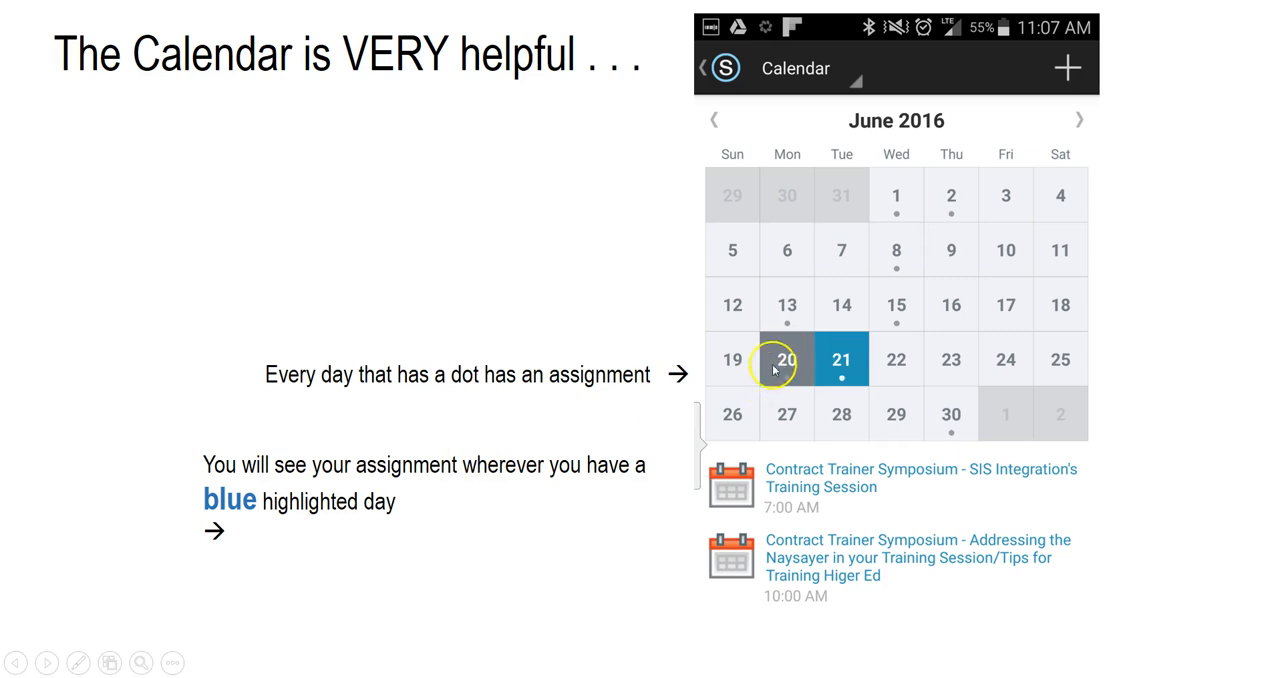
{"action": "mouse_move", "coordinate": [841, 359]}
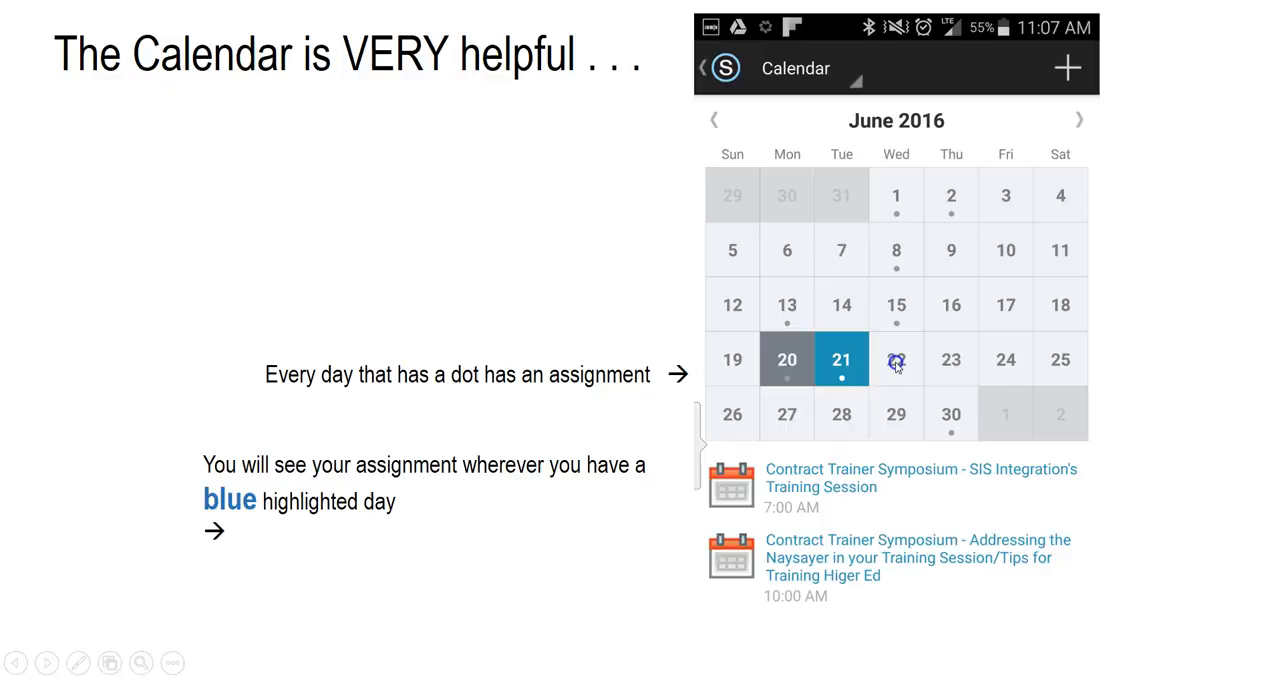
{"action": "mouse_move", "coordinate": [918, 340]}
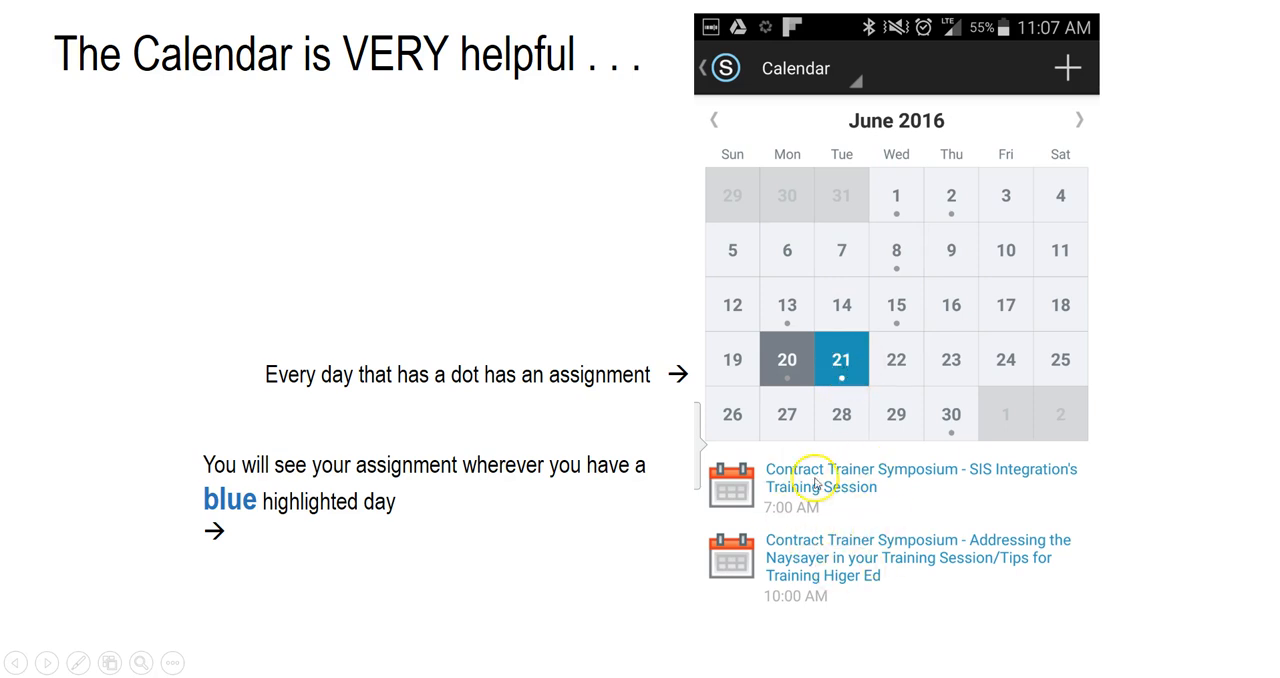
{"action": "mouse_move", "coordinate": [786, 500]}
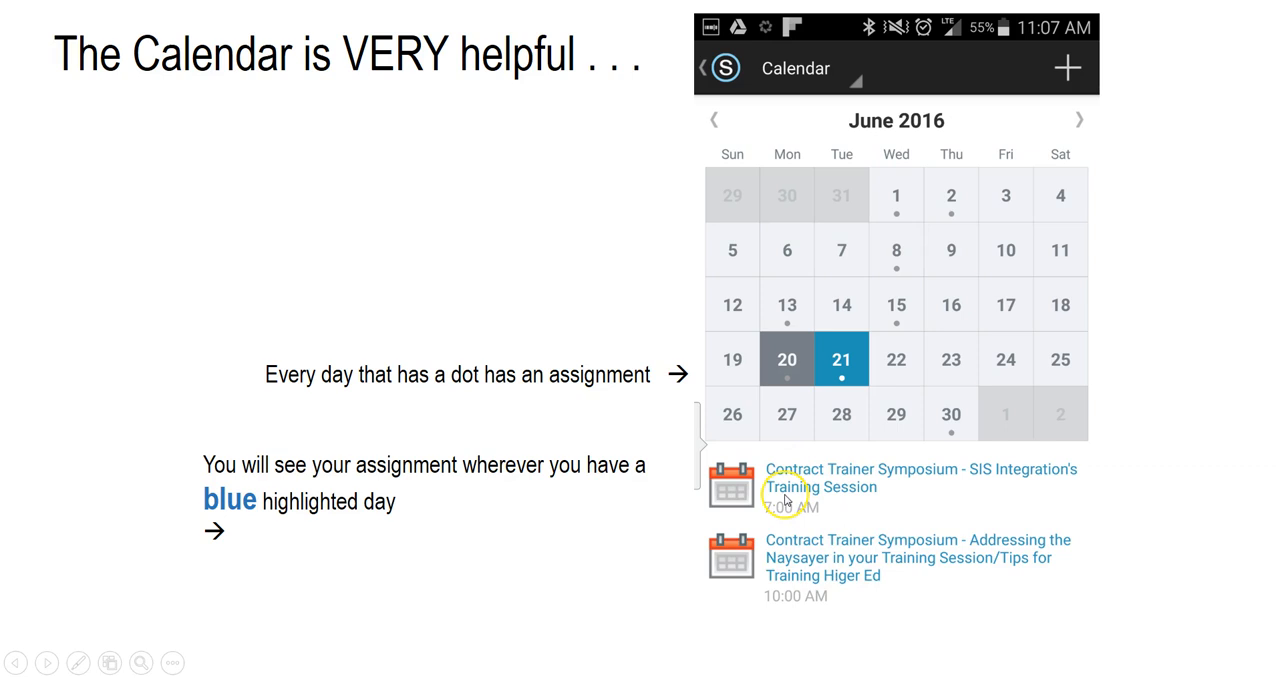
{"action": "mouse_move", "coordinate": [930, 237]}
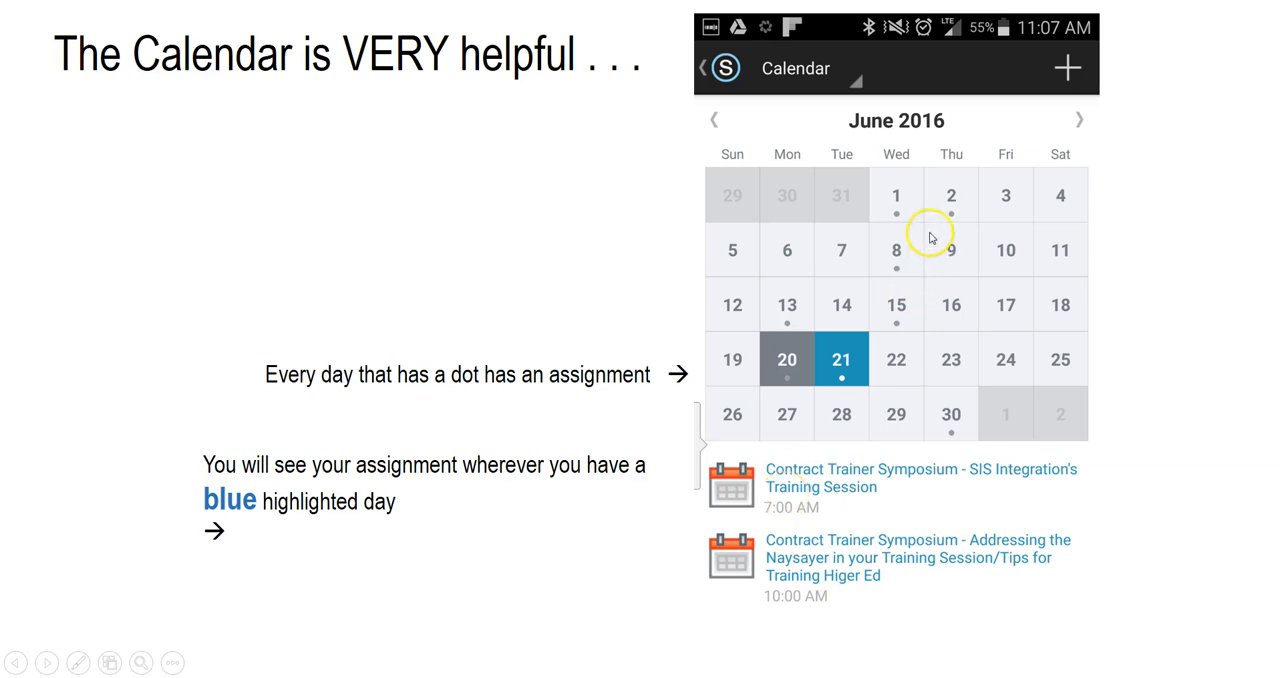
{"action": "mouse_move", "coordinate": [955, 123]}
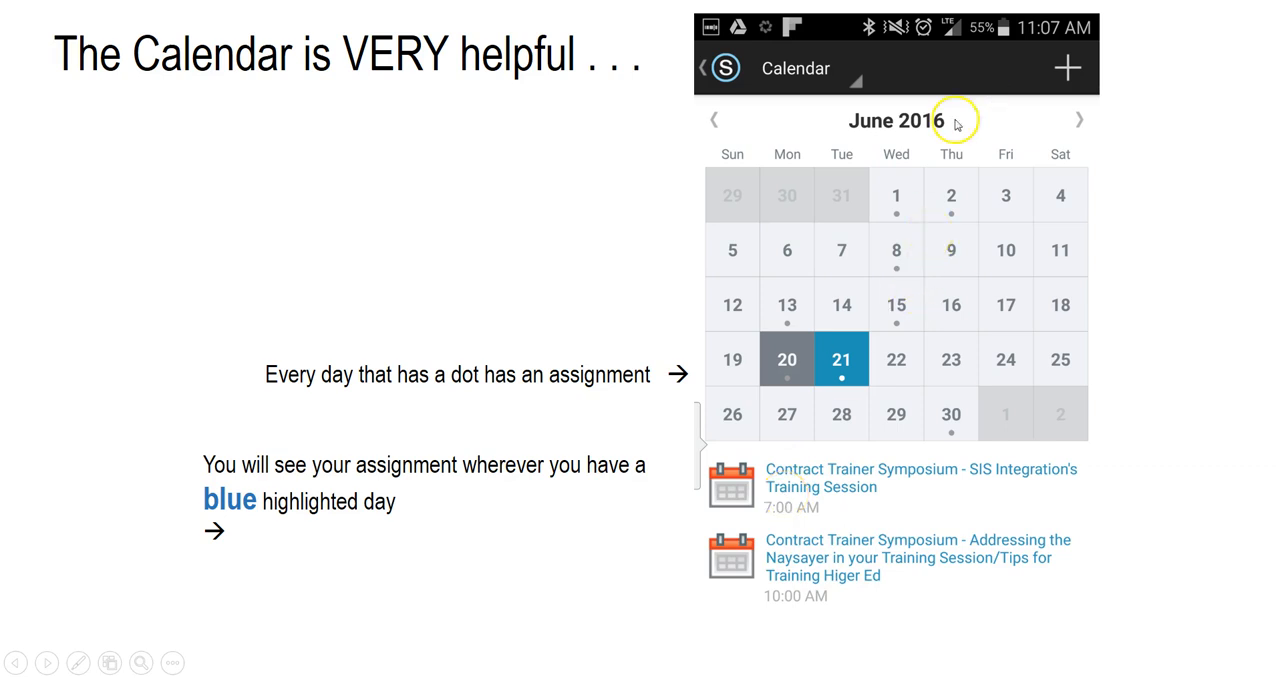
{"action": "mouse_move", "coordinate": [951, 217]}
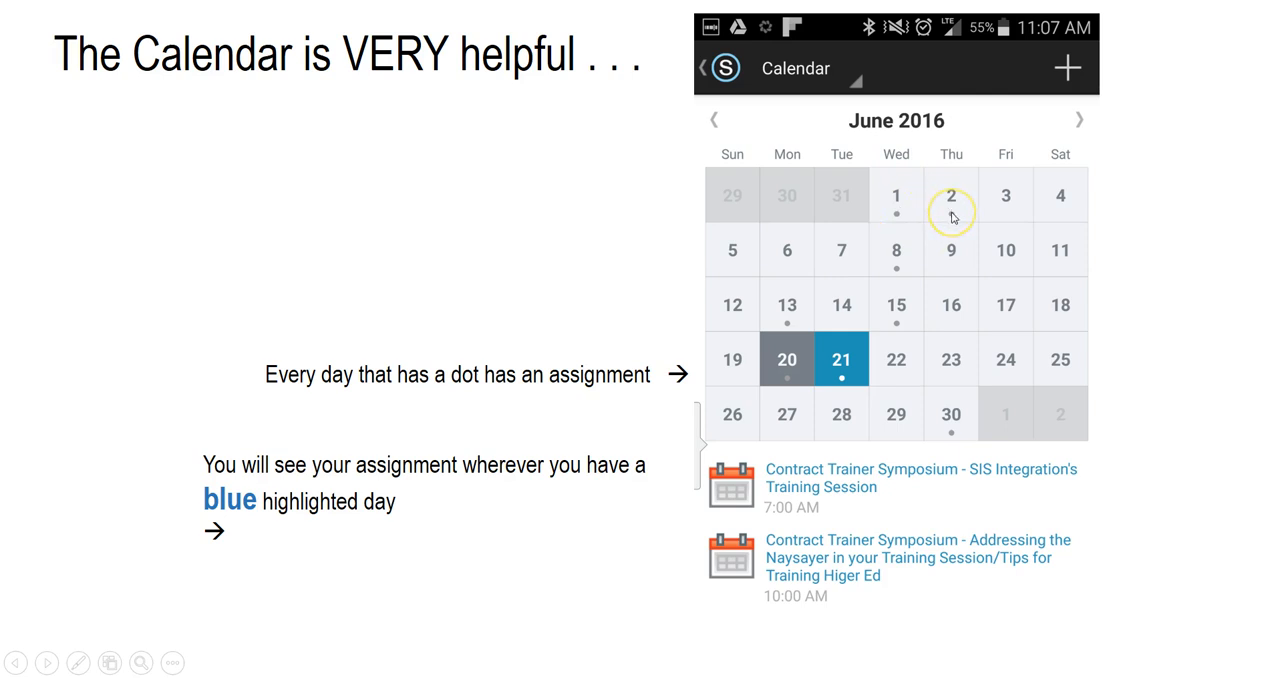
{"action": "mouse_move", "coordinate": [783, 358]}
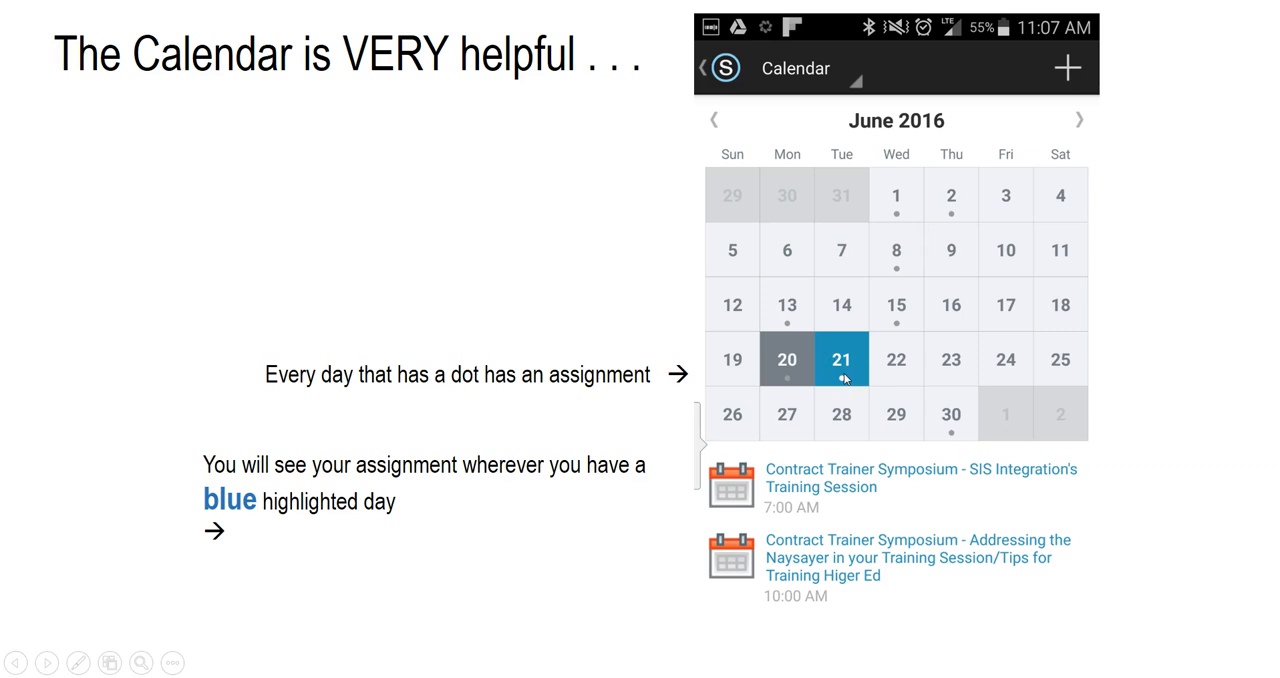
{"action": "mouse_move", "coordinate": [842, 378]}
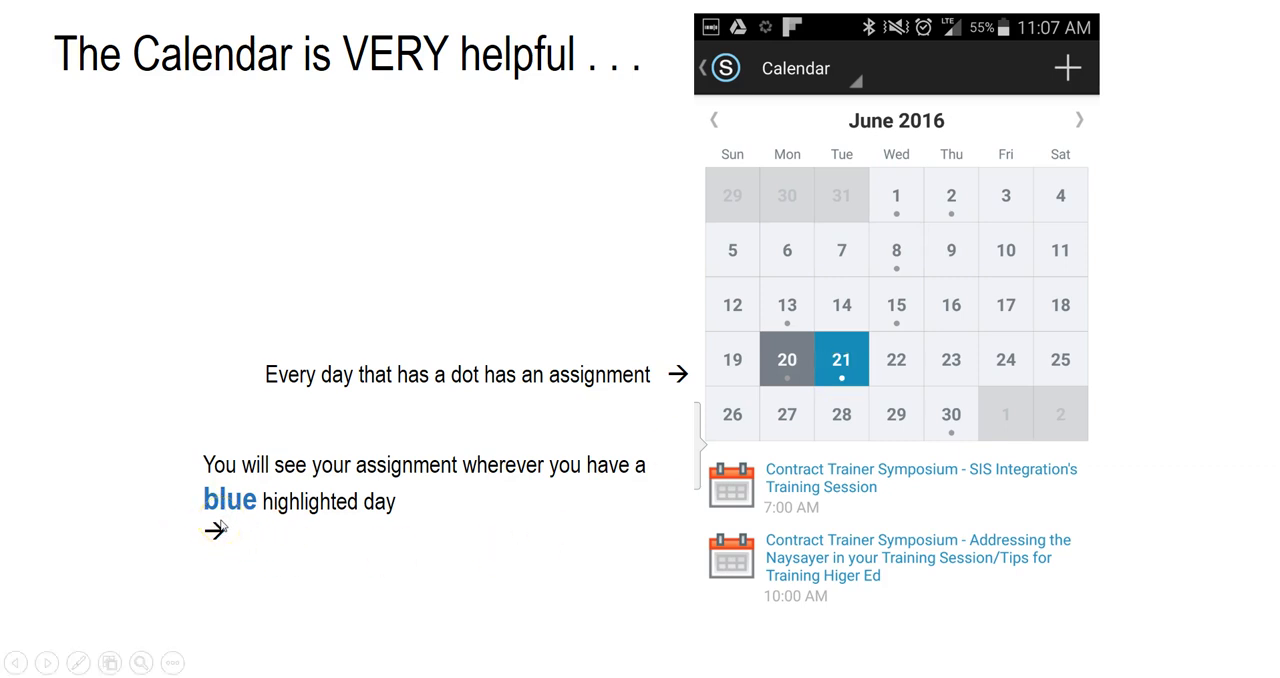
{"action": "mouse_move", "coordinate": [249, 549]}
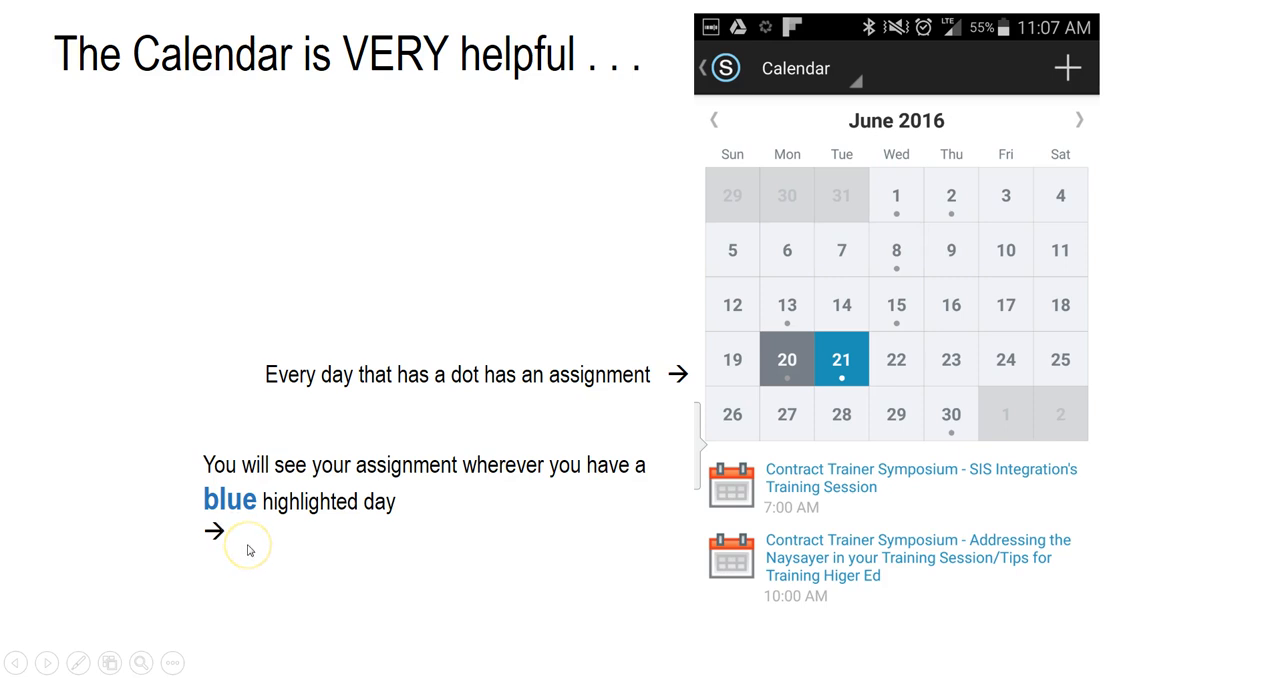